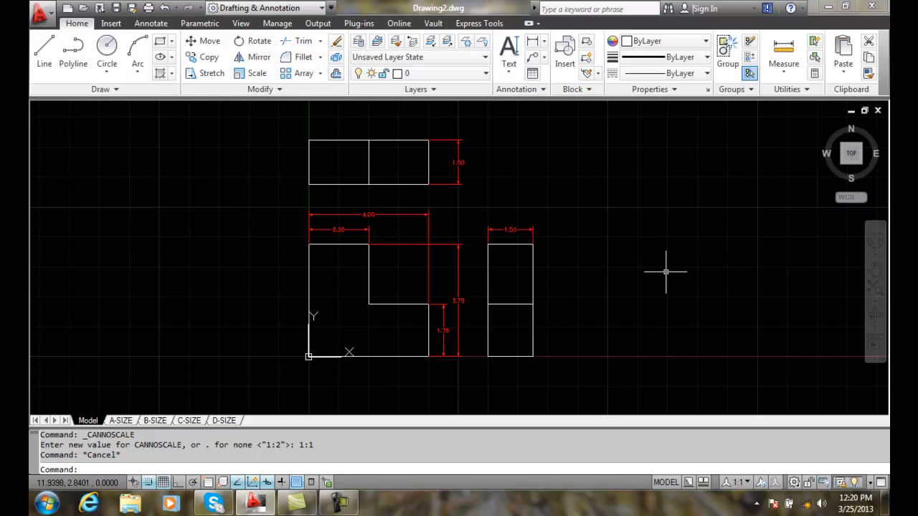
{"action": "mouse_move", "coordinate": [663, 268]}
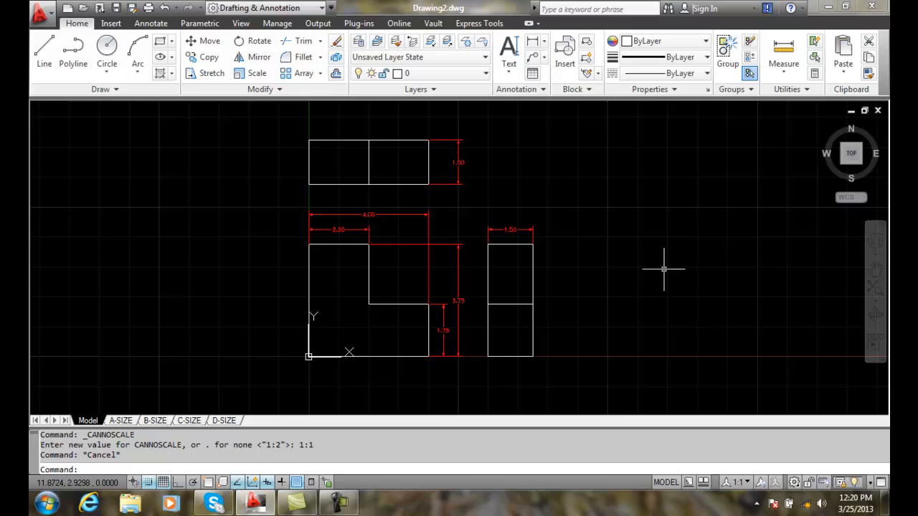
{"action": "mouse_move", "coordinate": [533, 200]}
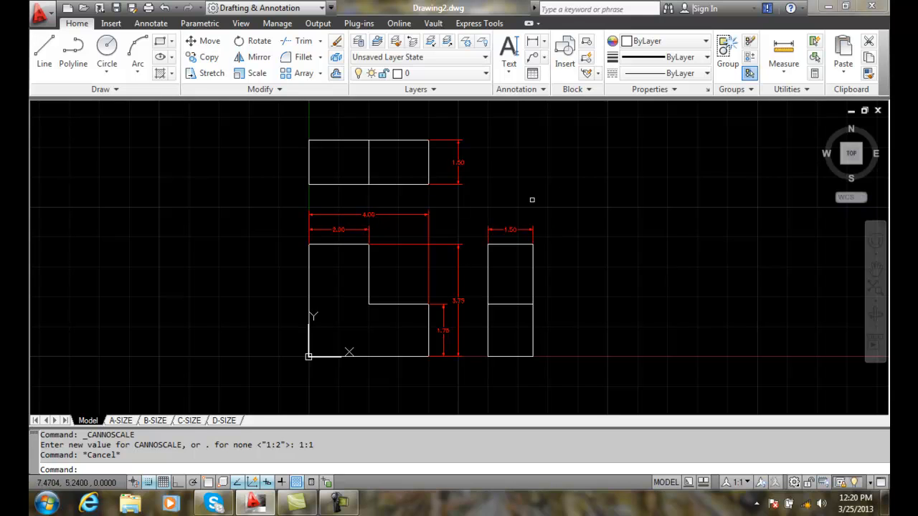
{"action": "mouse_move", "coordinate": [433, 372]}
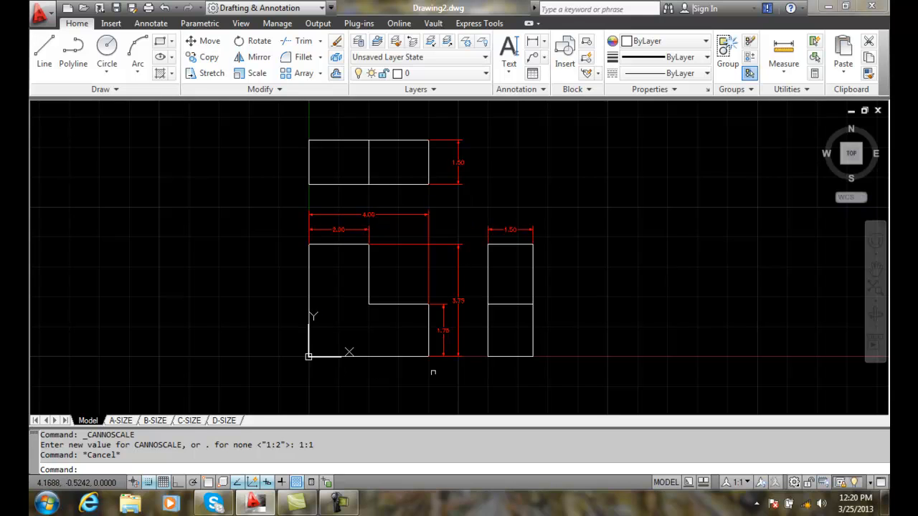
{"action": "mouse_move", "coordinate": [698, 326]}
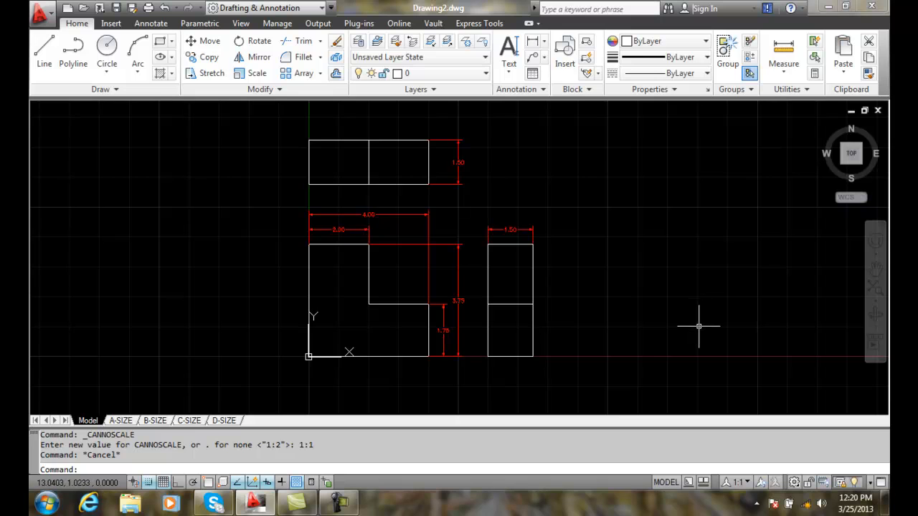
{"action": "mouse_move", "coordinate": [730, 405]}
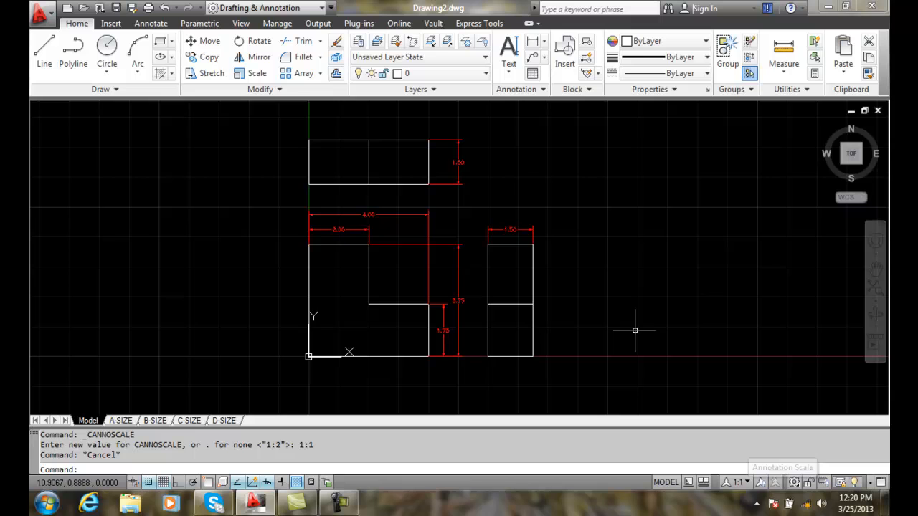
{"action": "mouse_move", "coordinate": [464, 170]}
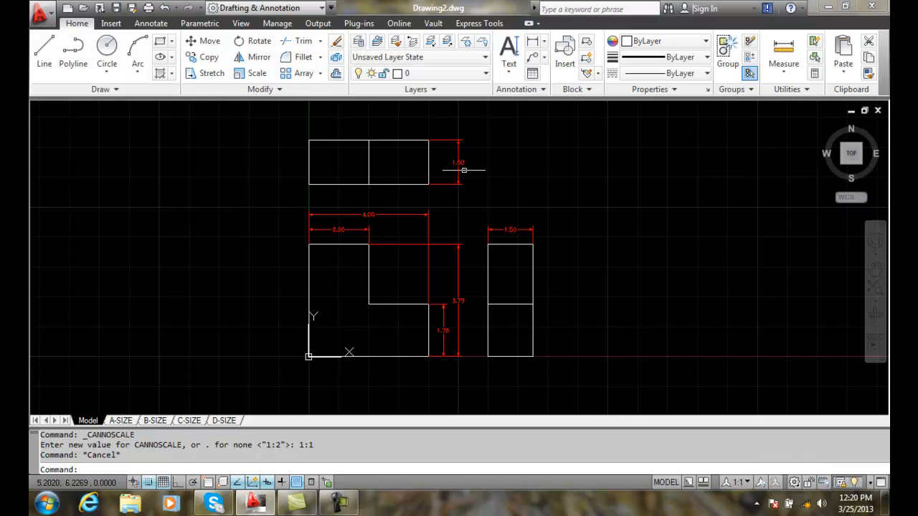
{"action": "mouse_move", "coordinate": [441, 213]}
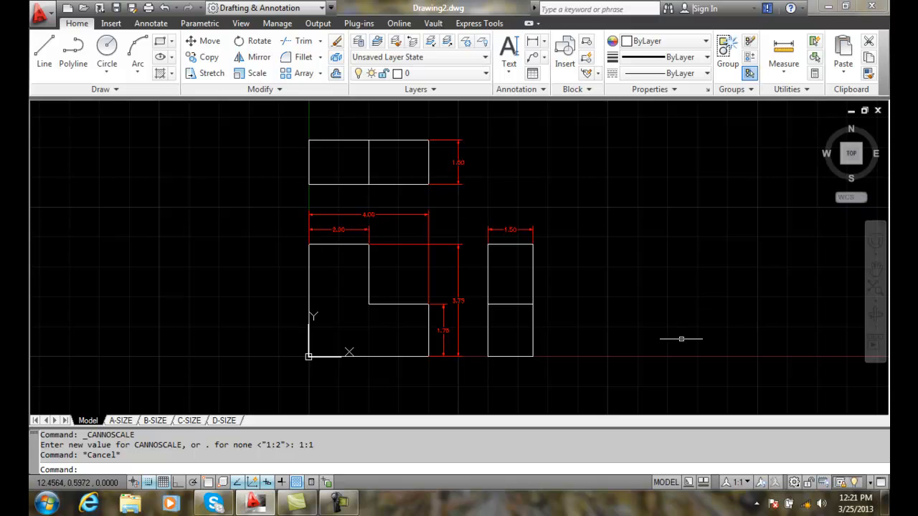
{"action": "mouse_move", "coordinate": [714, 411]}
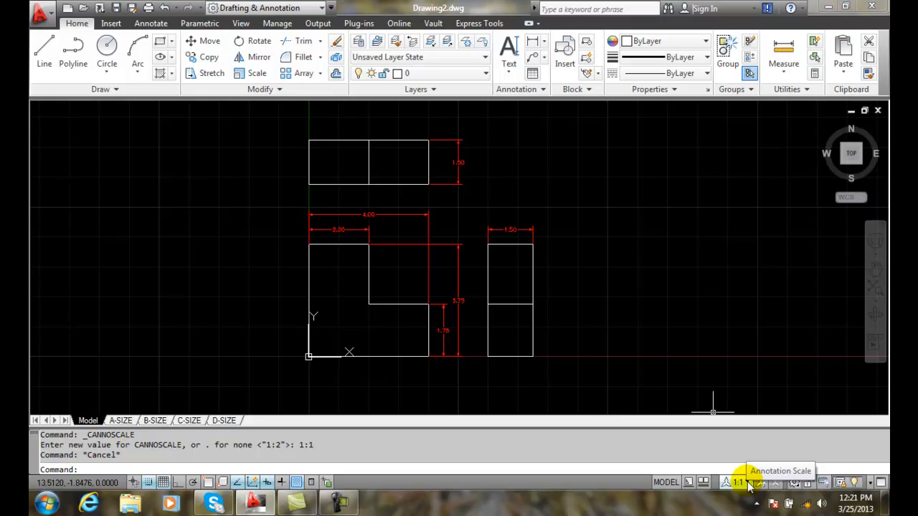
{"action": "mouse_move", "coordinate": [462, 172]}
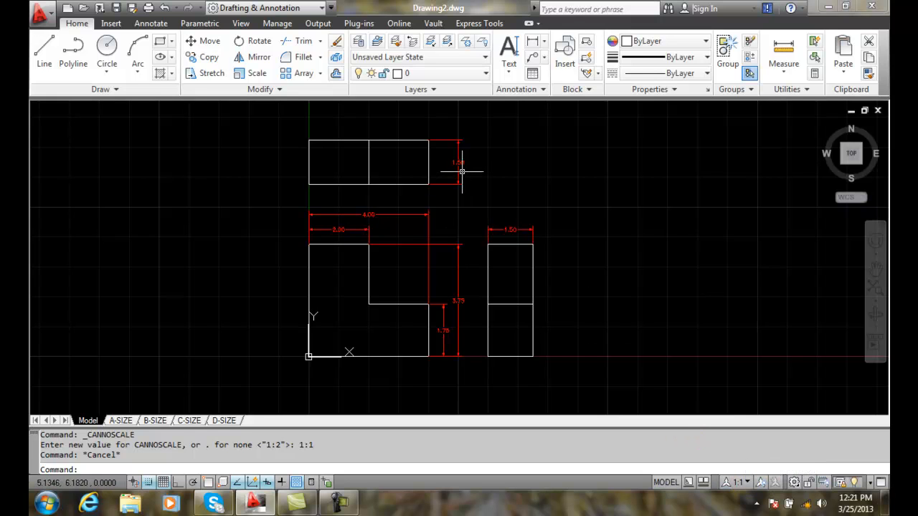
{"action": "mouse_move", "coordinate": [437, 223]}
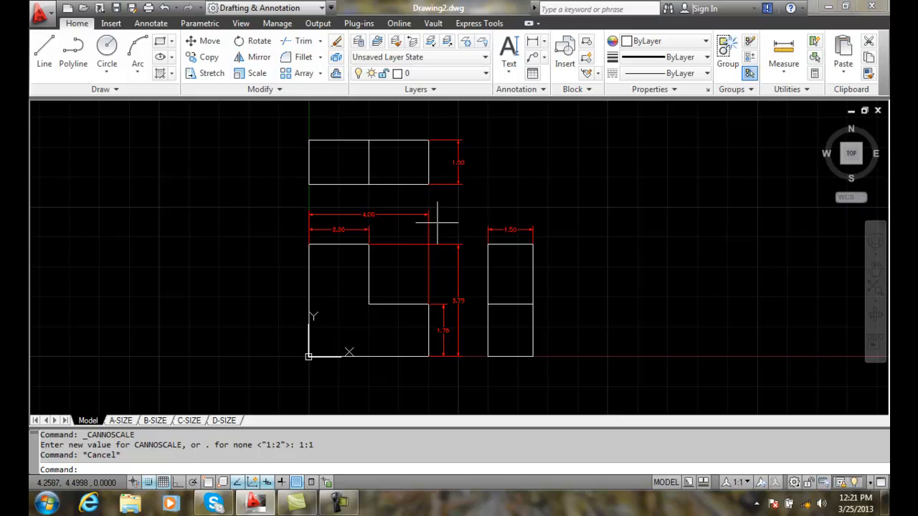
{"action": "mouse_move", "coordinate": [412, 244]}
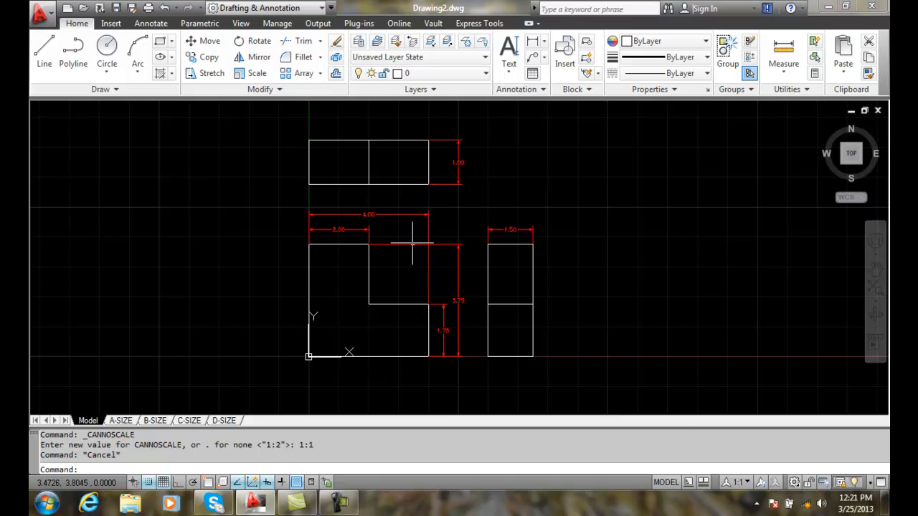
{"action": "mouse_move", "coordinate": [707, 408]}
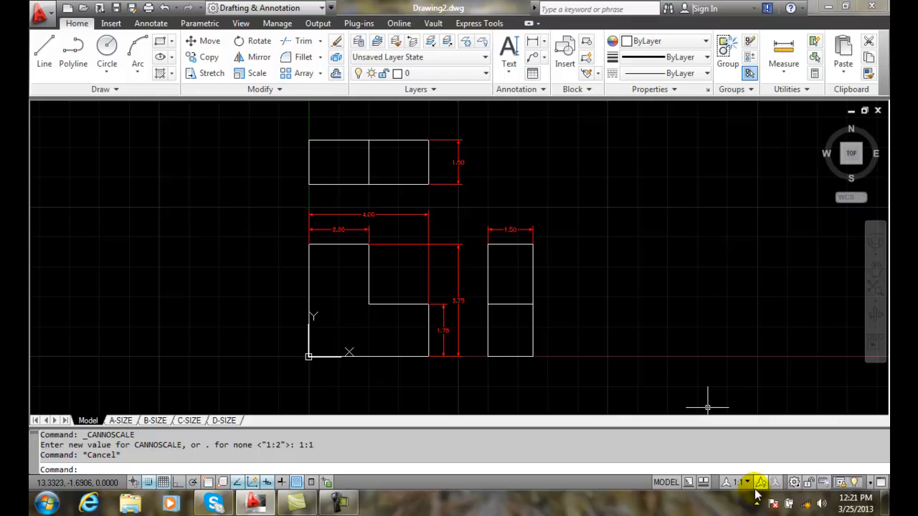
Step: Switch the annotation scale to 1:2, then back to 1:1
{"action": "left_click", "coordinate": [740, 481]}
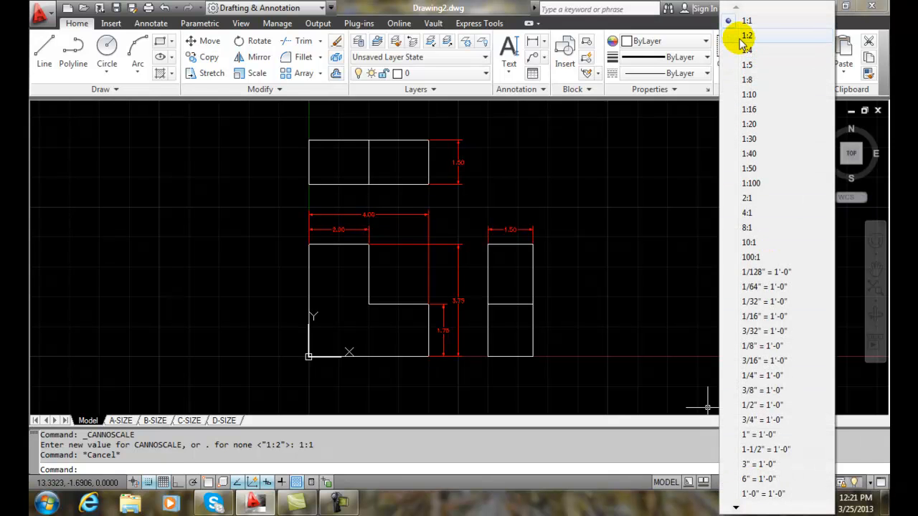
{"action": "left_click", "coordinate": [747, 36]}
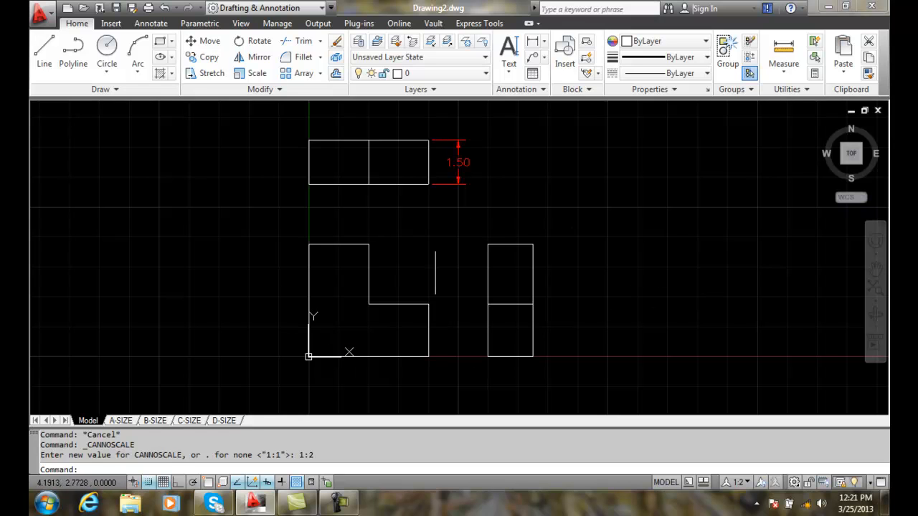
{"action": "mouse_move", "coordinate": [514, 189]}
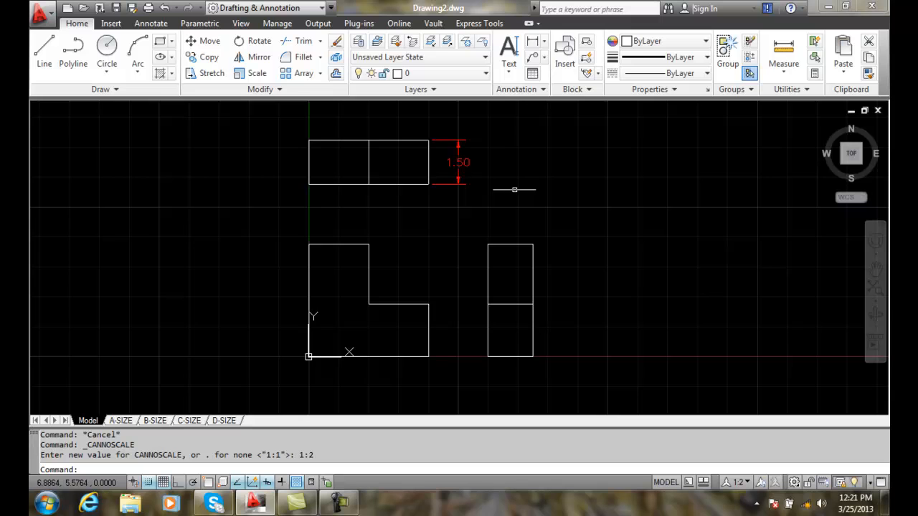
{"action": "mouse_move", "coordinate": [522, 189]}
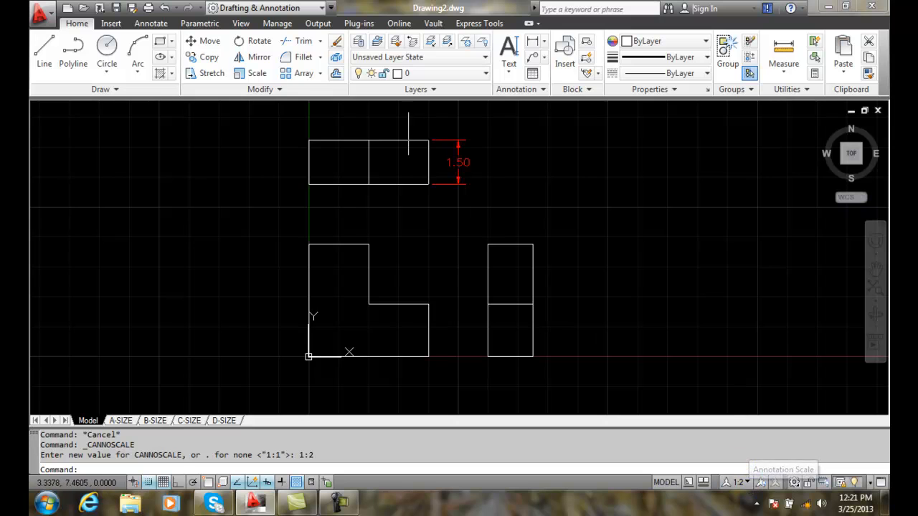
{"action": "mouse_move", "coordinate": [457, 162]}
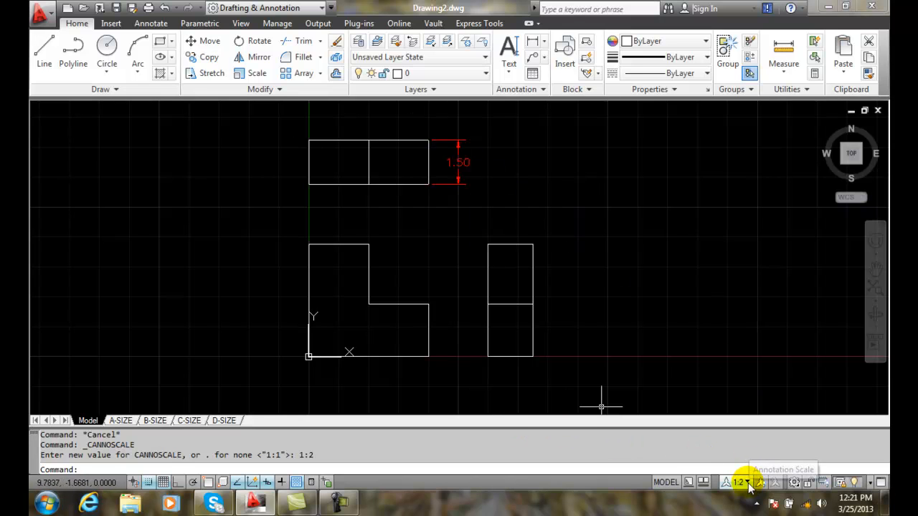
{"action": "left_click", "coordinate": [738, 482]}
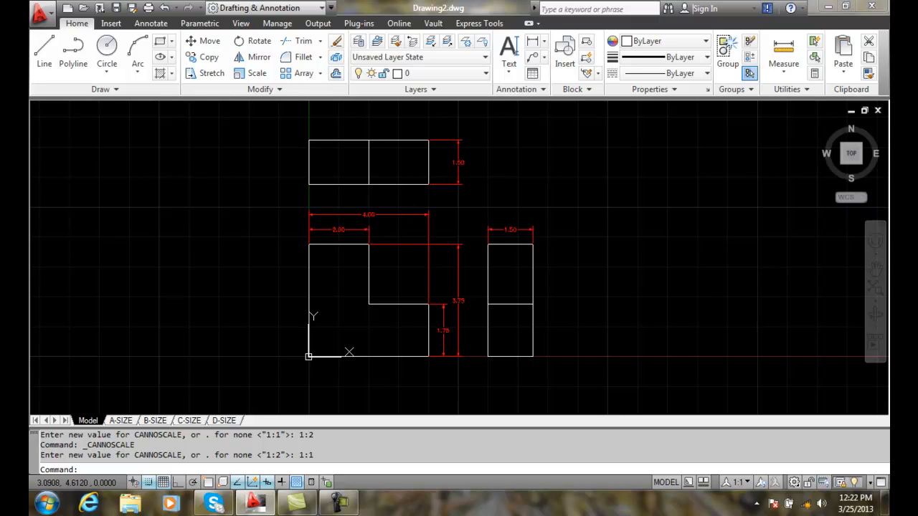
{"action": "mouse_move", "coordinate": [678, 384]}
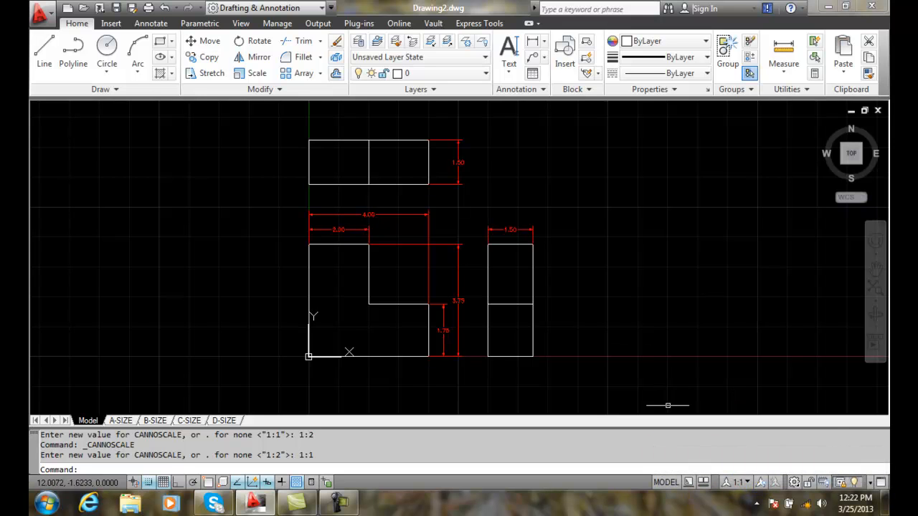
Step: Set the annotation scale to 1:2 and turn on annotation visibility for all scales
{"action": "left_click", "coordinate": [740, 482]}
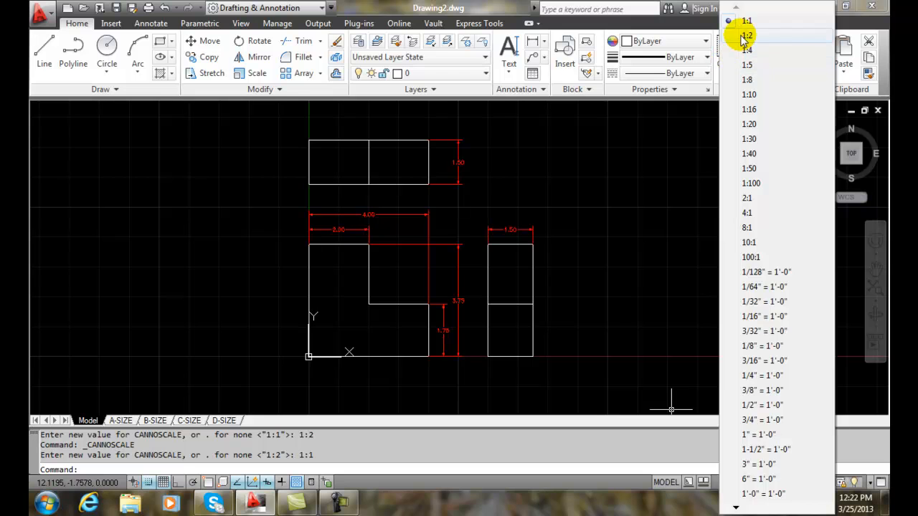
{"action": "left_click", "coordinate": [747, 35]}
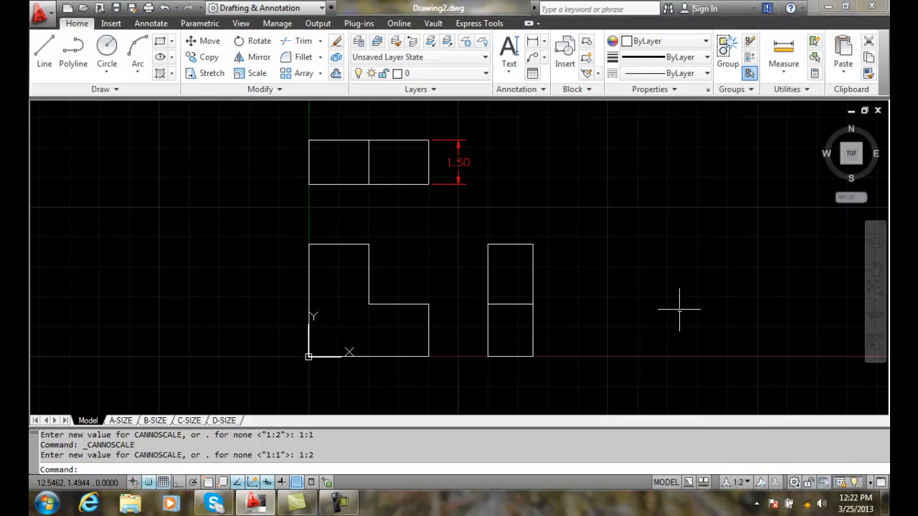
{"action": "mouse_move", "coordinate": [760, 482]}
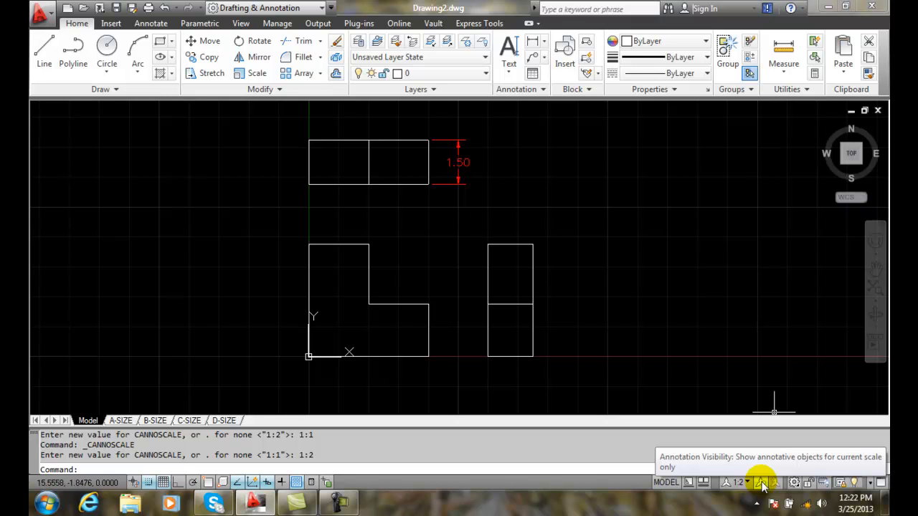
{"action": "left_click", "coordinate": [762, 482]}
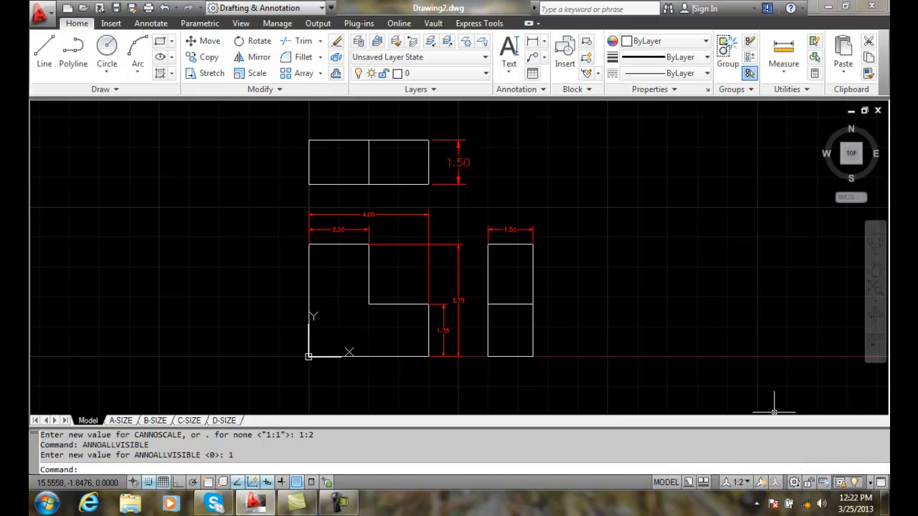
{"action": "mouse_move", "coordinate": [624, 271]}
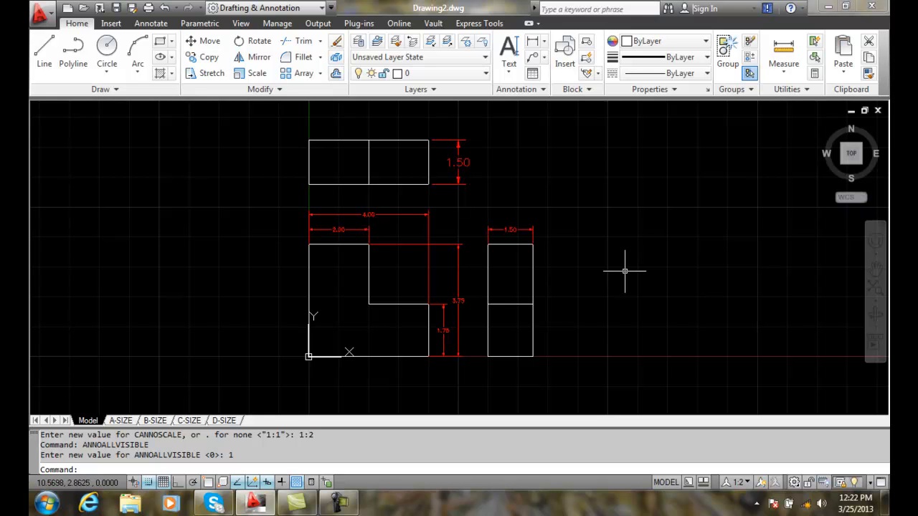
Step: Pick 1:1 from the Annotation Scale list, then switch to 1:2
{"action": "left_click", "coordinate": [739, 482]}
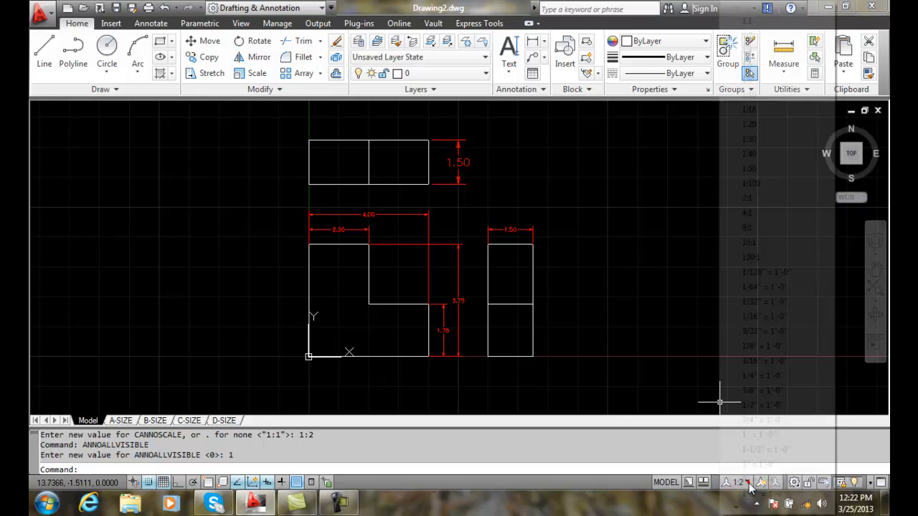
{"action": "left_click", "coordinate": [739, 482]}
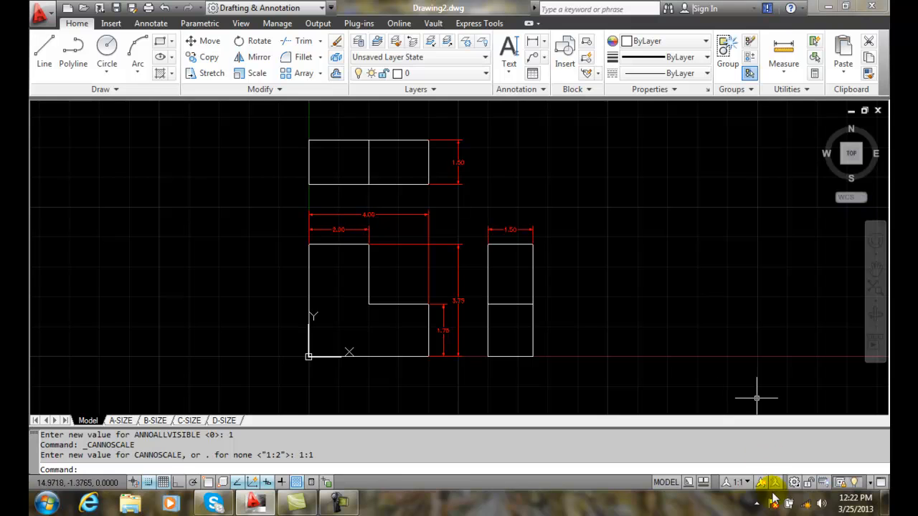
{"action": "left_click", "coordinate": [738, 482]}
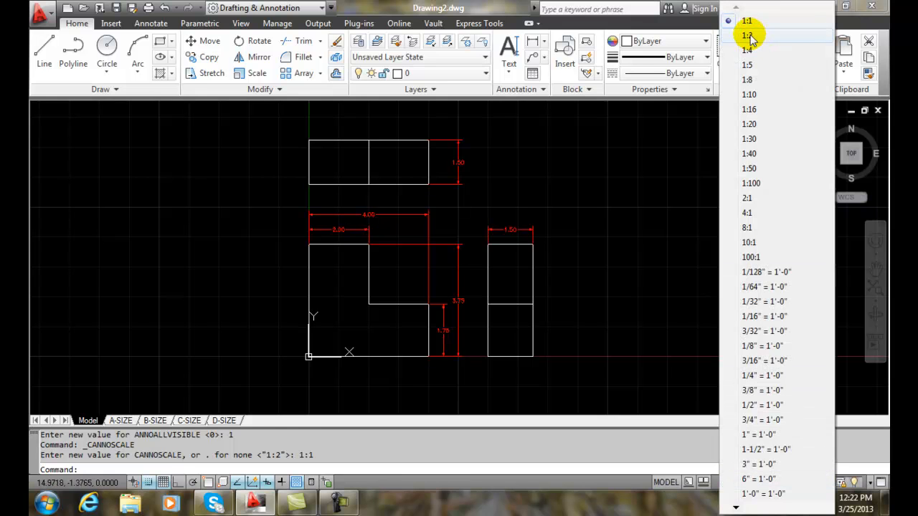
{"action": "left_click", "coordinate": [747, 35]}
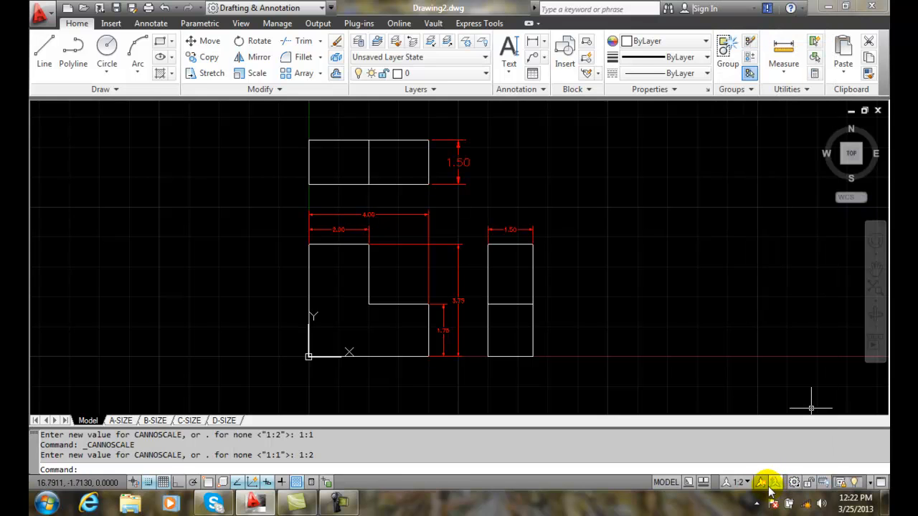
{"action": "mouse_move", "coordinate": [591, 407]}
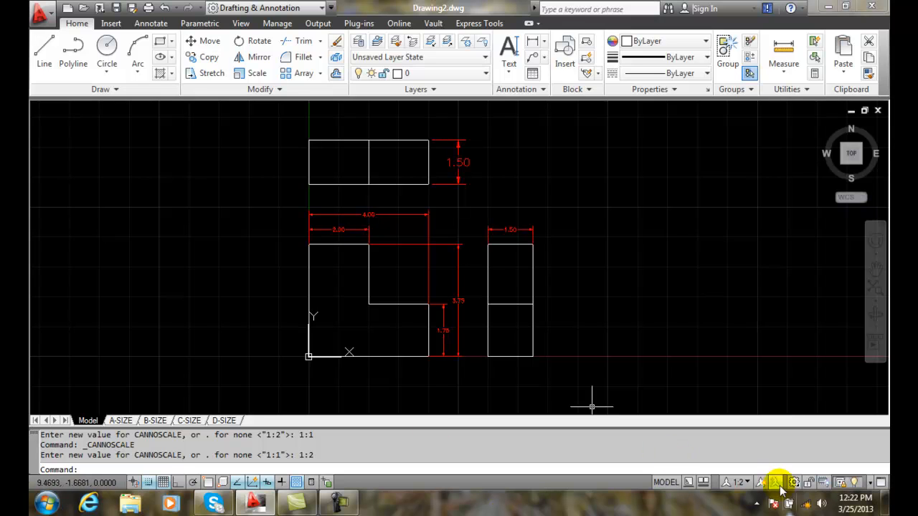
{"action": "mouse_move", "coordinate": [765, 483]}
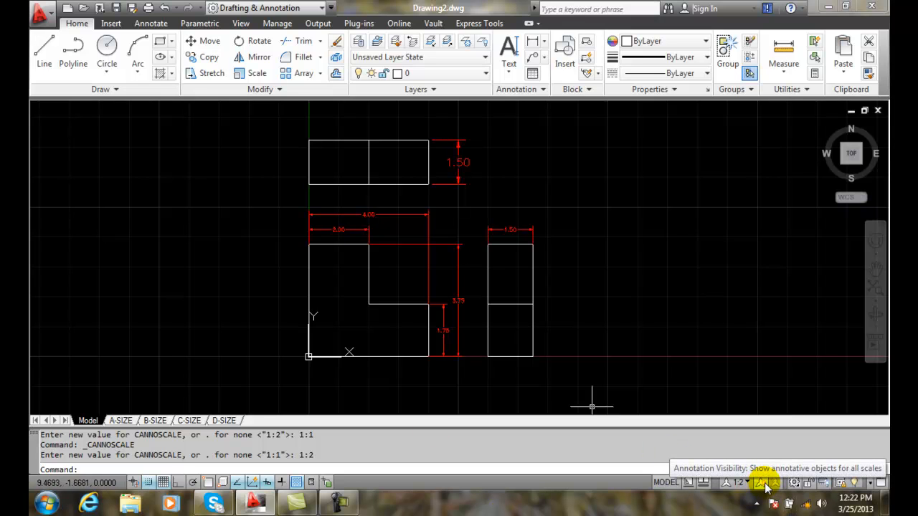
Step: Turn annotation visibility off so only current-scale dimensions show, then set the scale to 1:1
{"action": "left_click", "coordinate": [762, 482]}
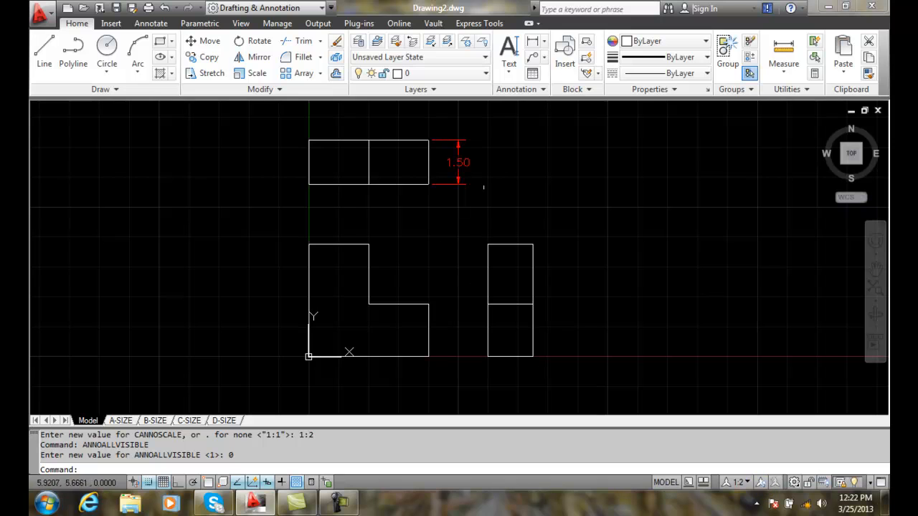
{"action": "mouse_move", "coordinate": [631, 392]}
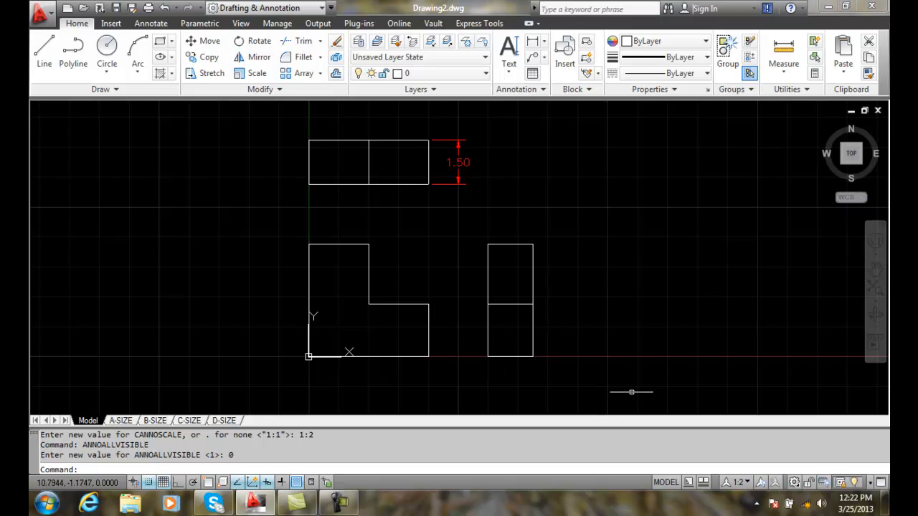
{"action": "left_click", "coordinate": [738, 482]}
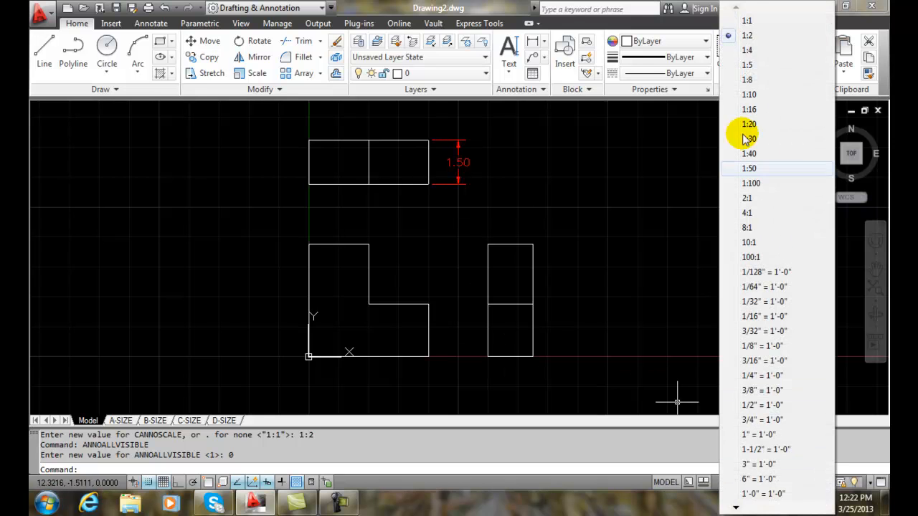
{"action": "left_click", "coordinate": [747, 20]}
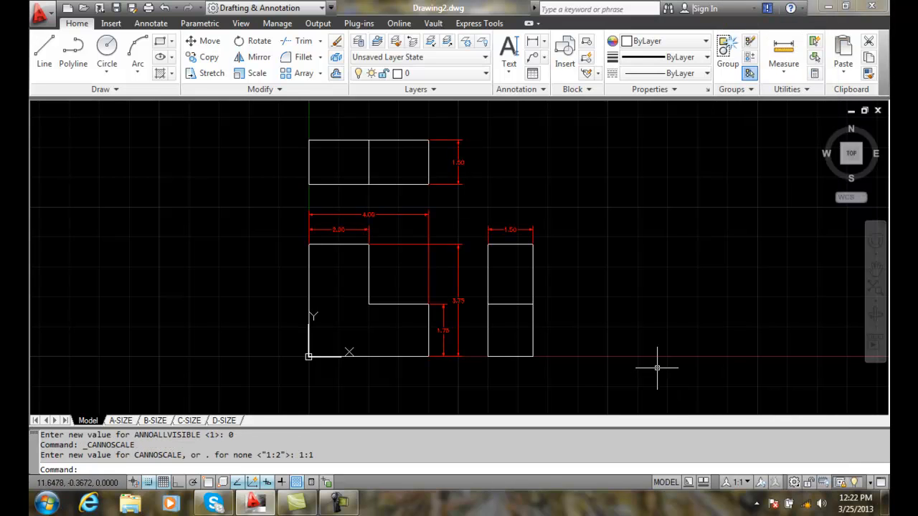
{"action": "mouse_move", "coordinate": [654, 369]}
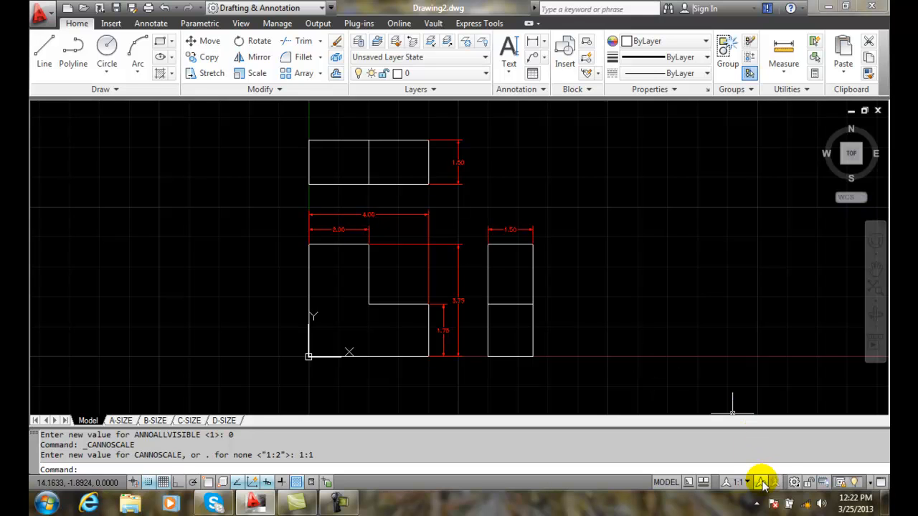
{"action": "mouse_move", "coordinate": [750, 482]}
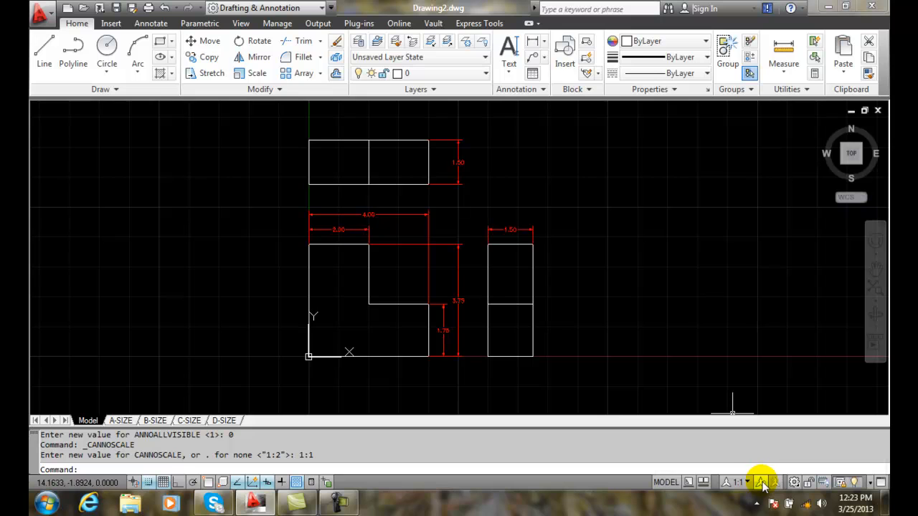
{"action": "mouse_move", "coordinate": [762, 481]}
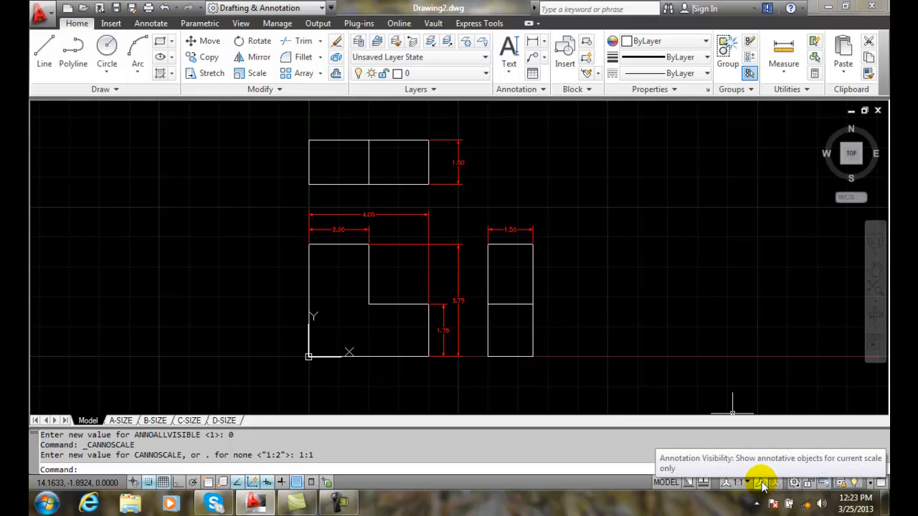
{"action": "left_click", "coordinate": [761, 481]}
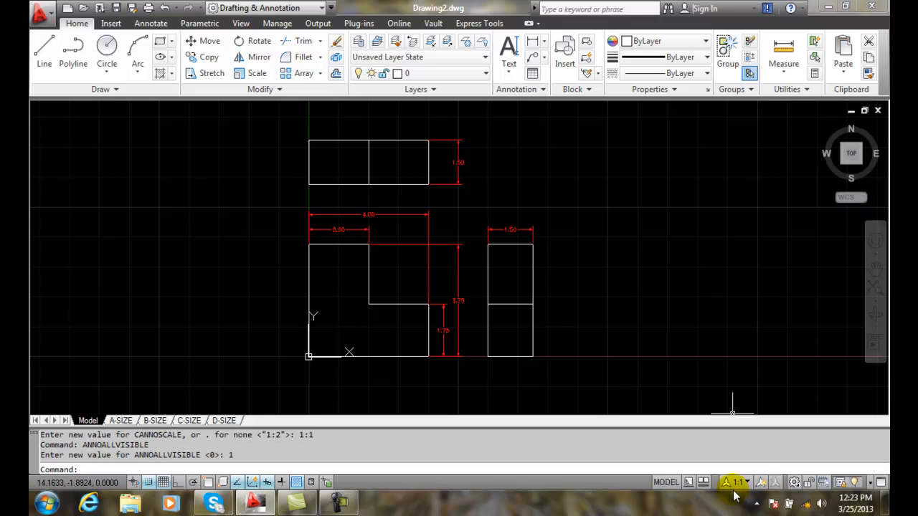
{"action": "left_click", "coordinate": [735, 482]}
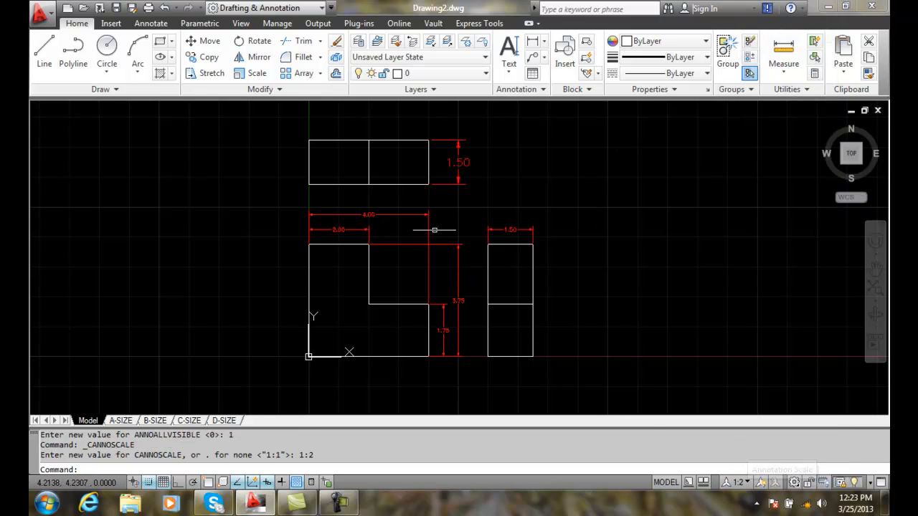
{"action": "mouse_move", "coordinate": [414, 284]}
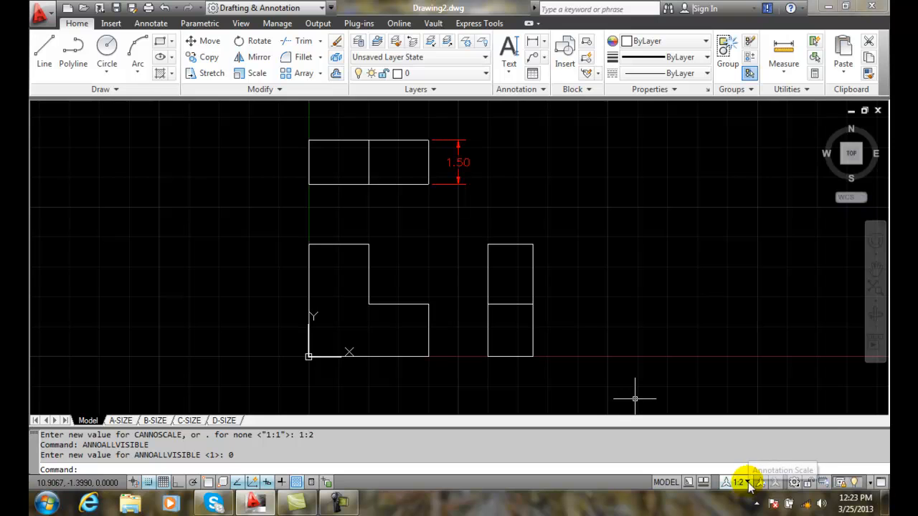
{"action": "left_click", "coordinate": [739, 482]}
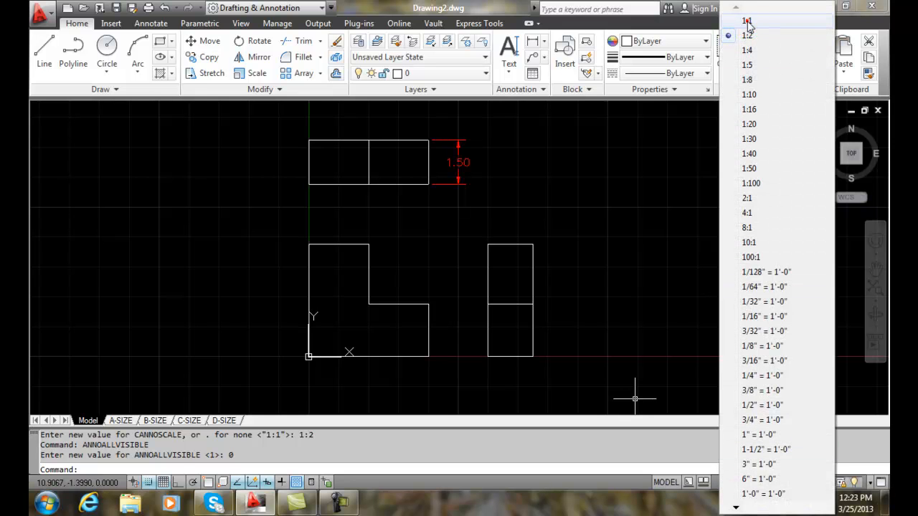
{"action": "left_click", "coordinate": [747, 20]}
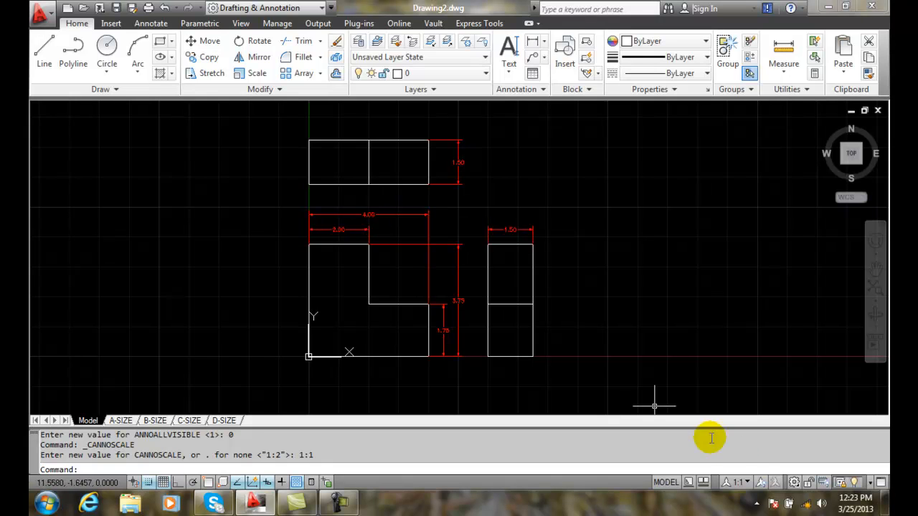
{"action": "mouse_move", "coordinate": [763, 481]}
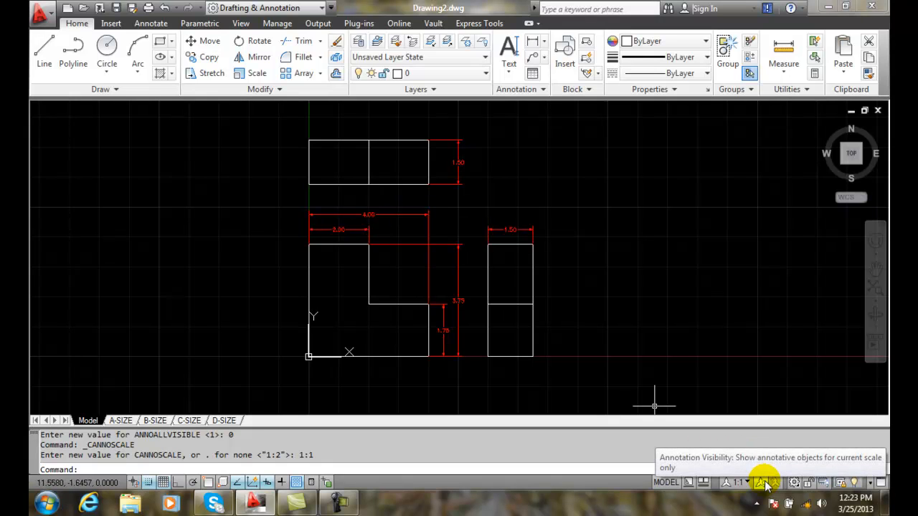